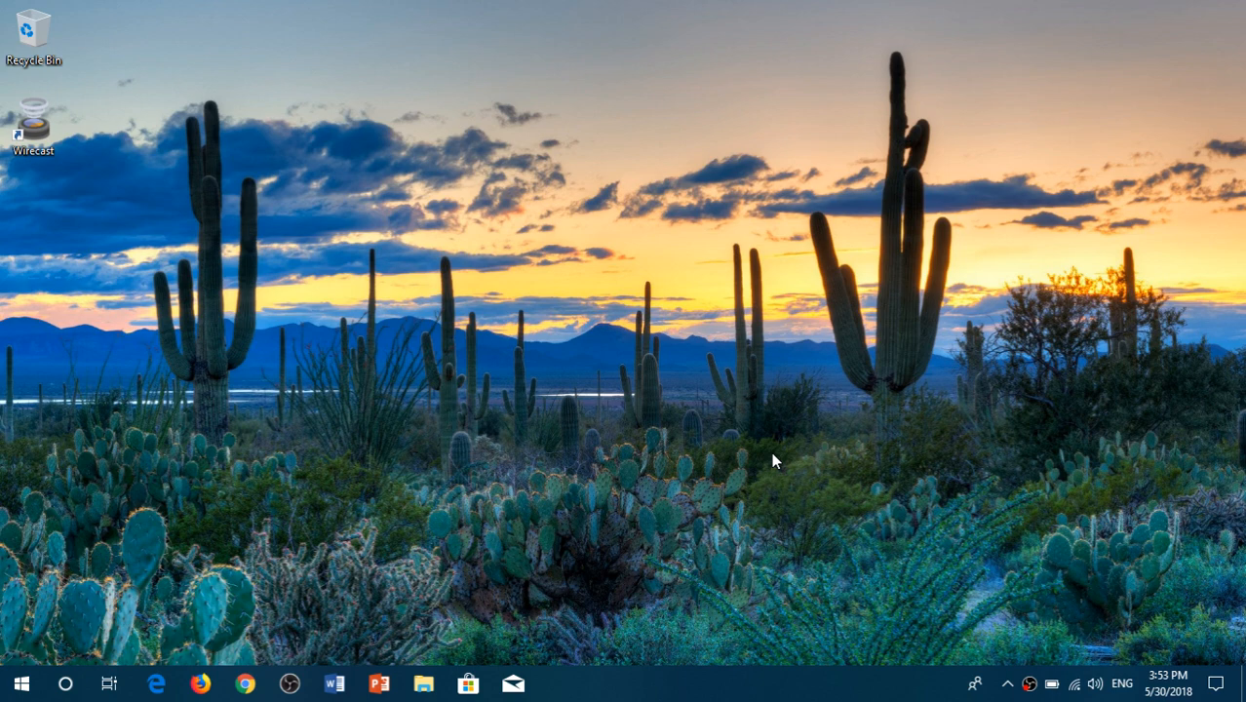
mouse_move(979, 465)
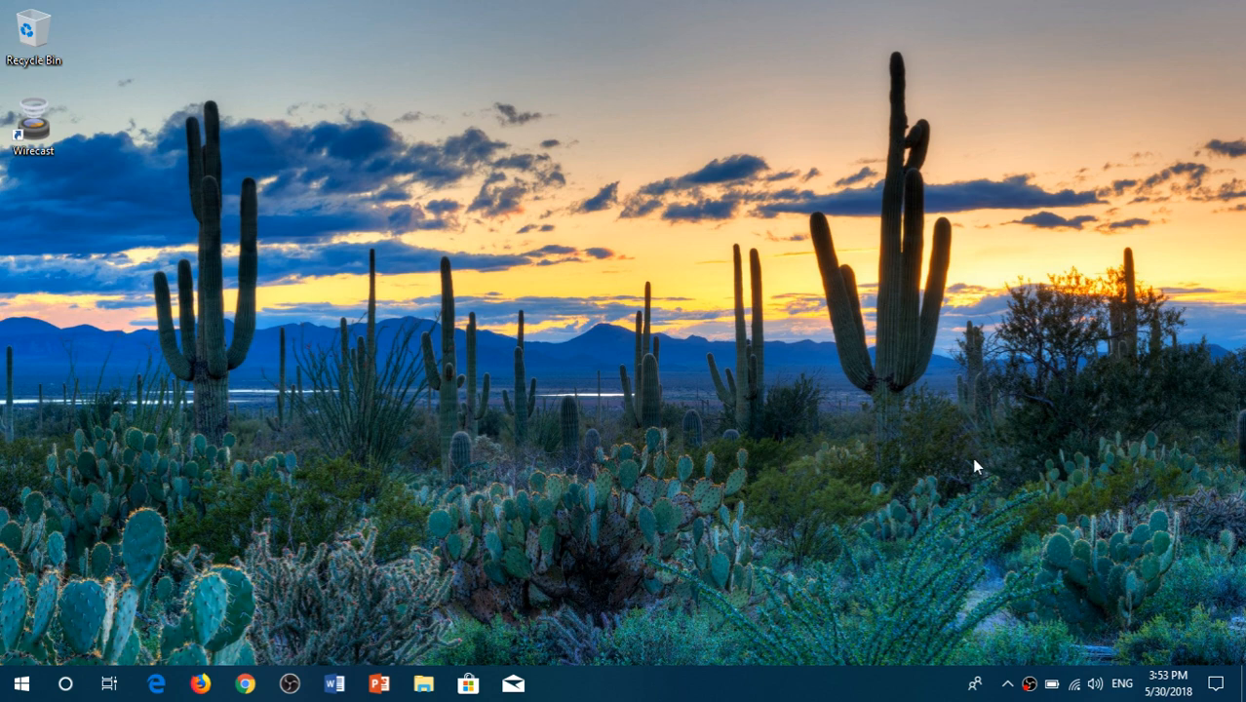
Reveal the hidden notification-area icons on the Windows taskbar
left_click(1005, 682)
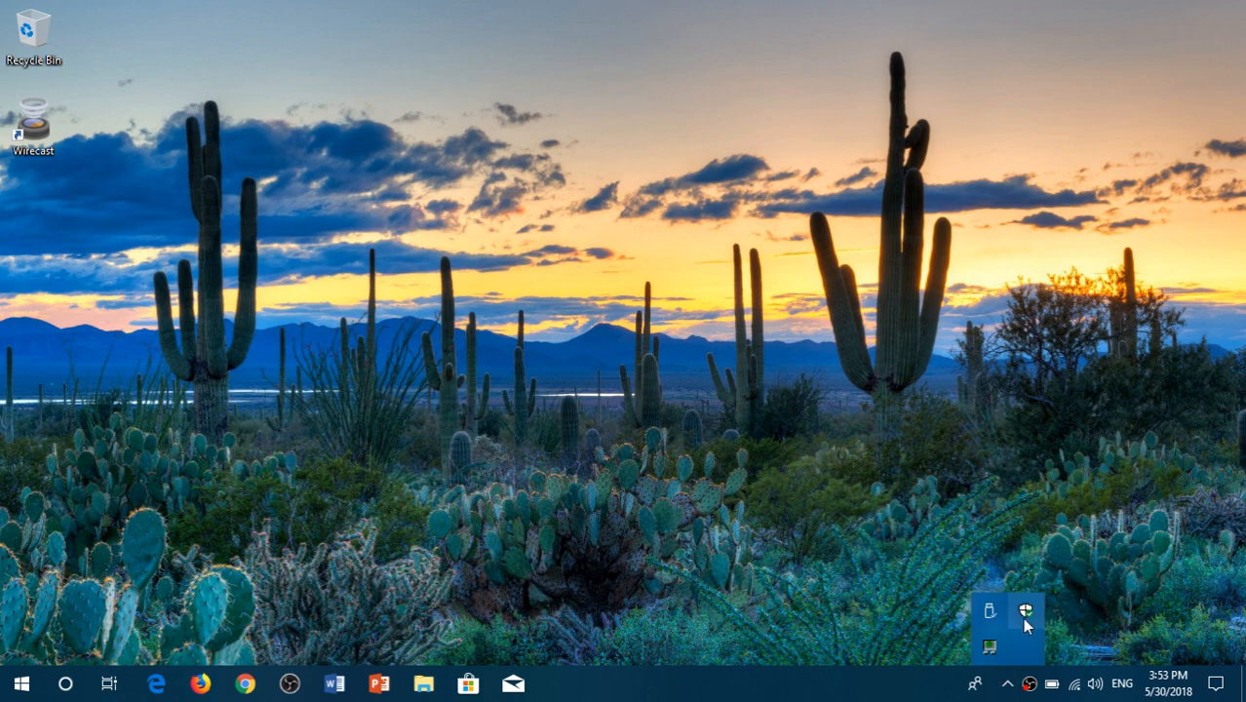
mouse_move(66, 682)
type("de")
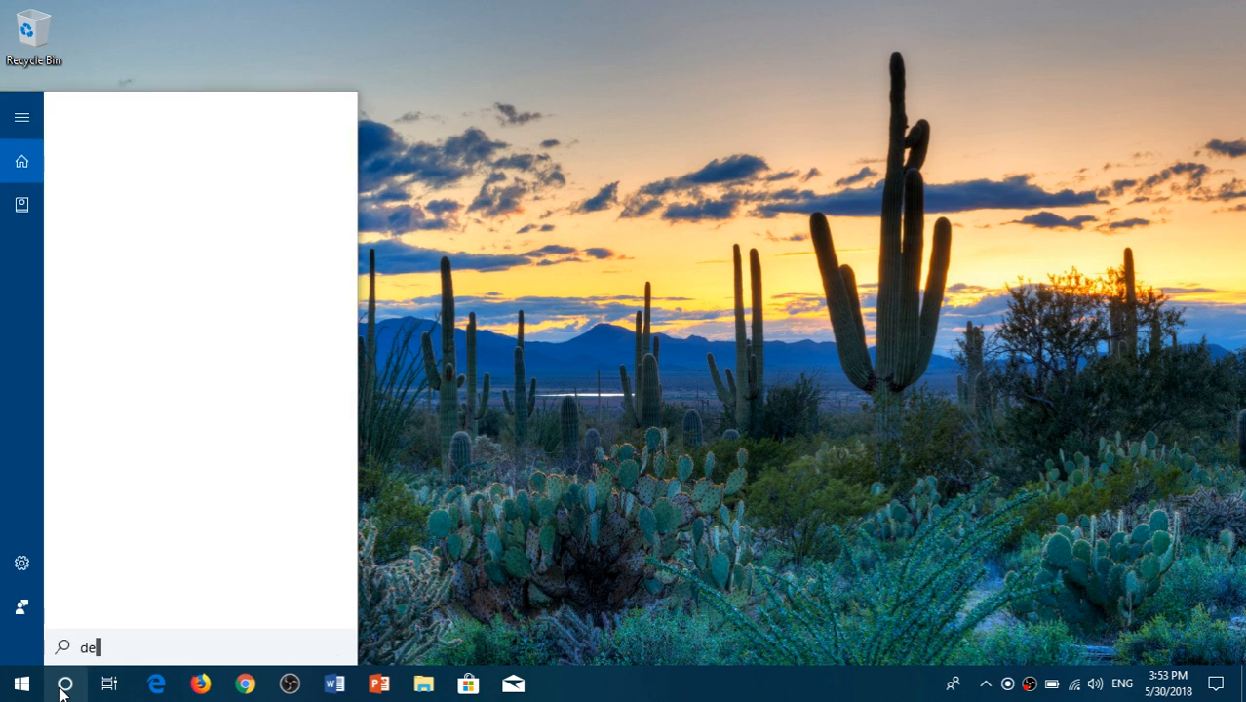
Complete the Cortana search query to 'defender' so Defender apps and settings are listed
type("fender")
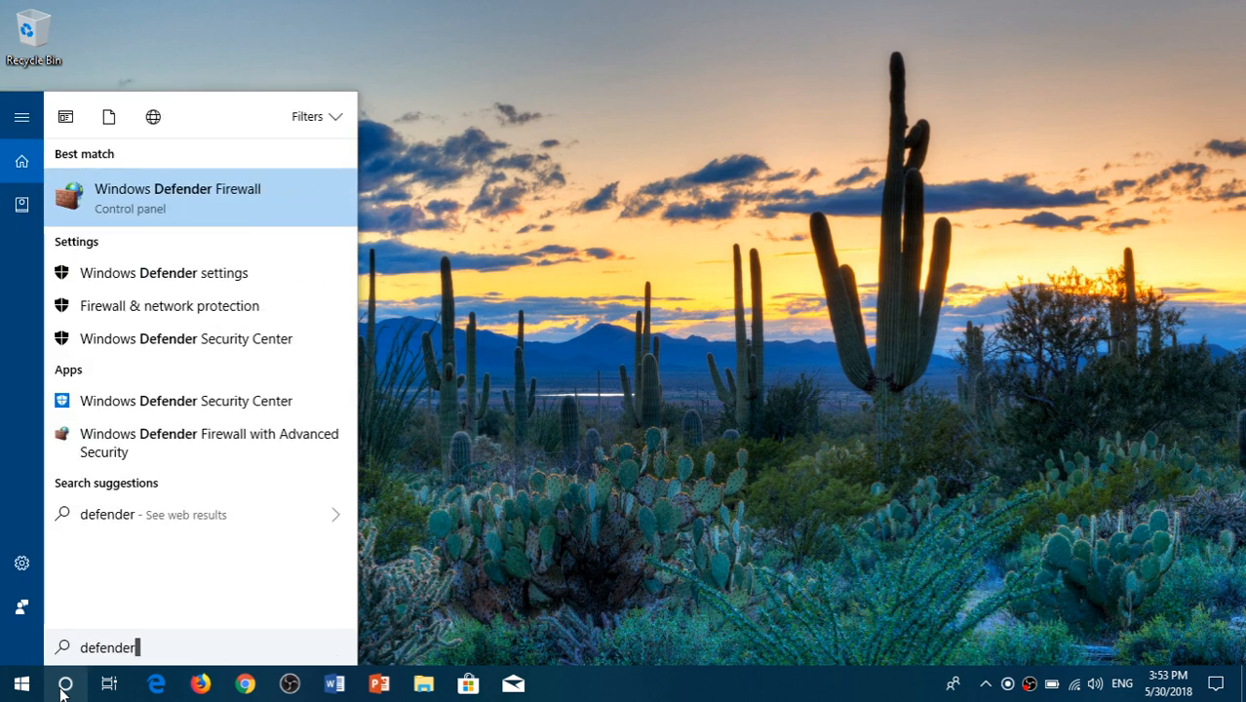
mouse_move(327, 417)
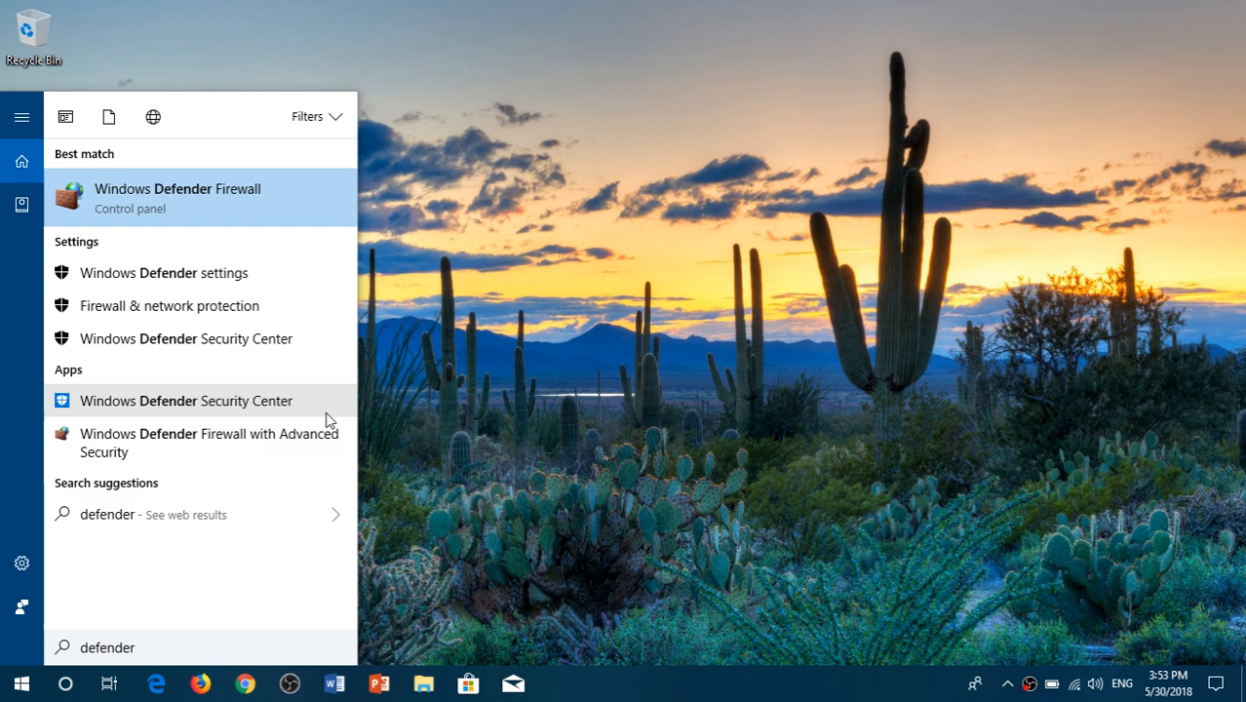
mouse_move(242, 402)
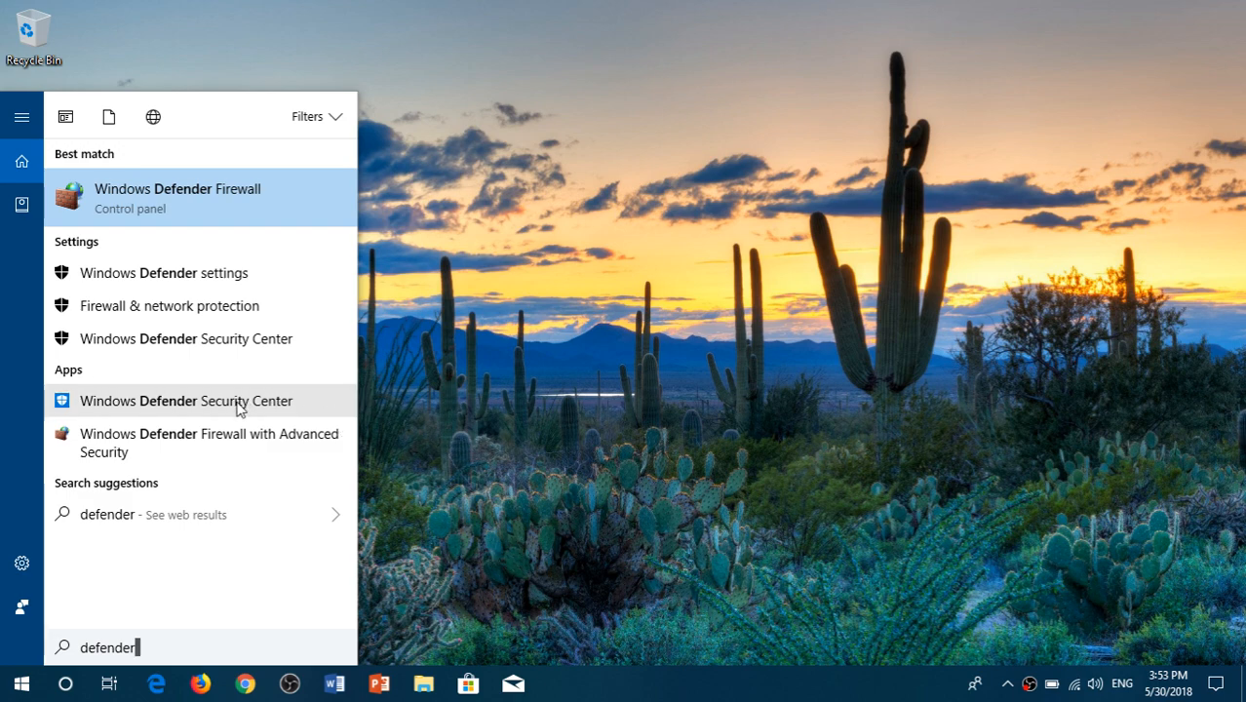
Launch Windows Defender Security Center and show Virus & threat protection with 0 threats found
left_click(185, 401)
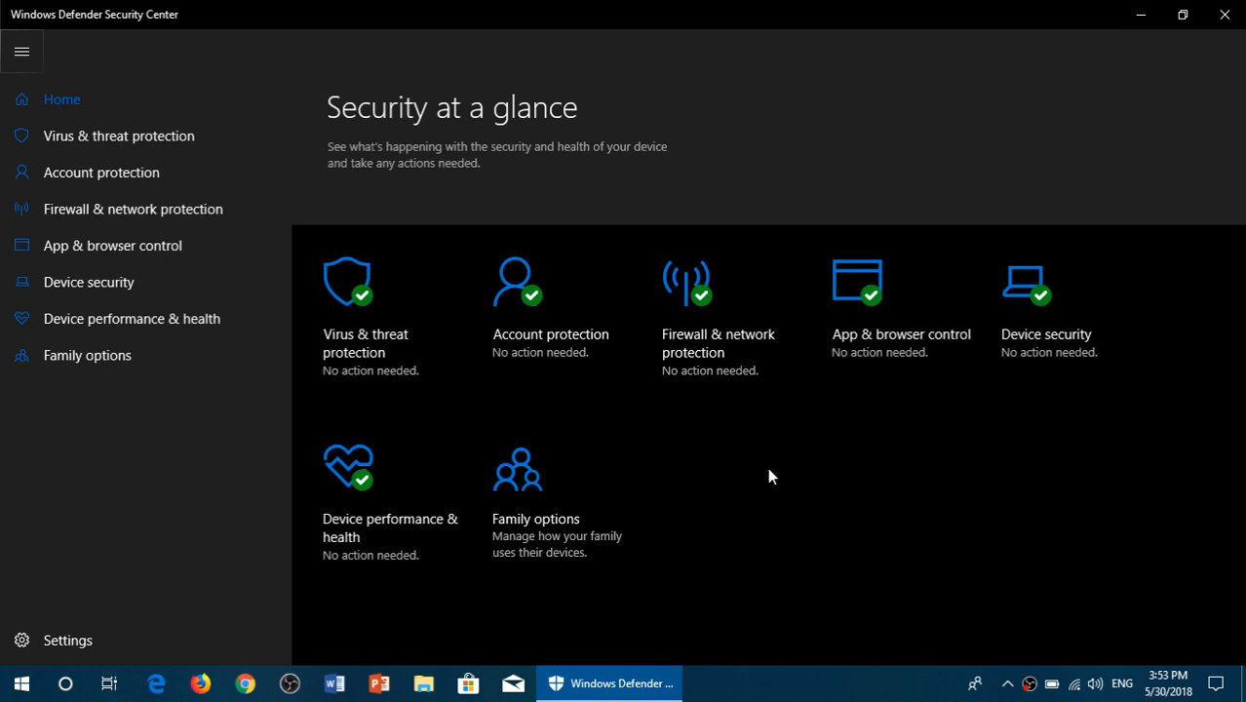
mouse_move(900, 610)
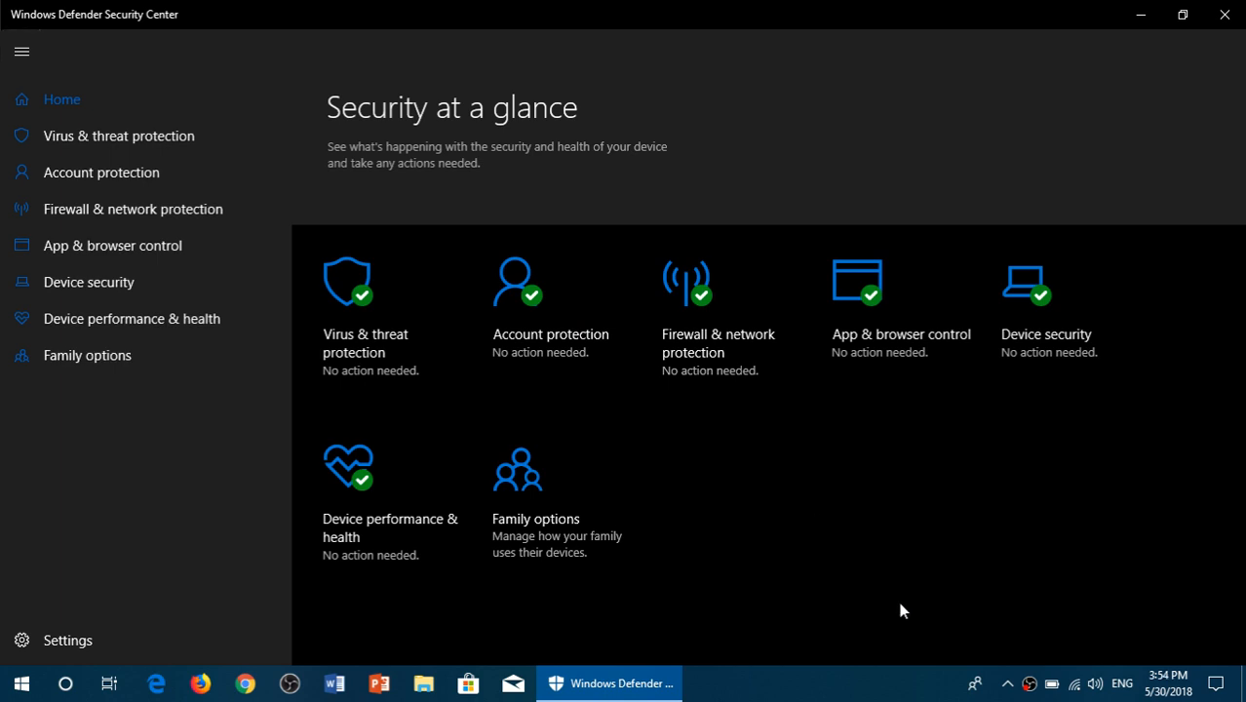
mouse_move(359, 308)
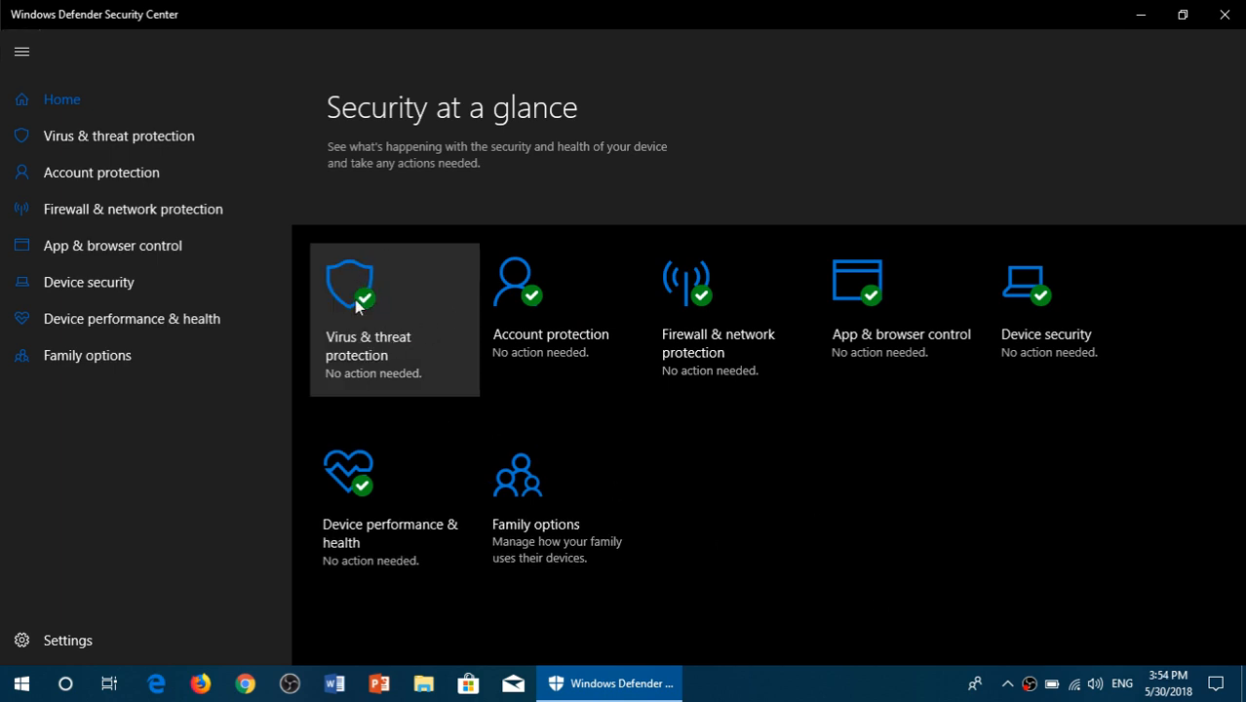
left_click(394, 320)
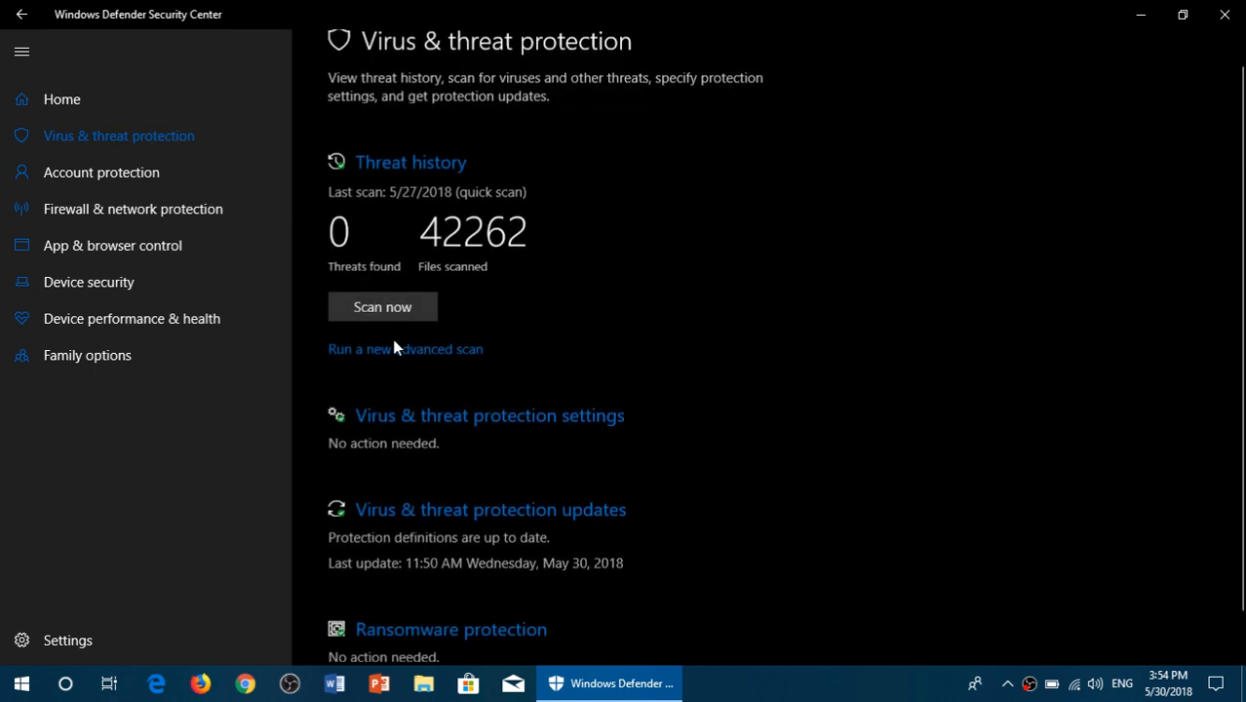
mouse_move(464, 184)
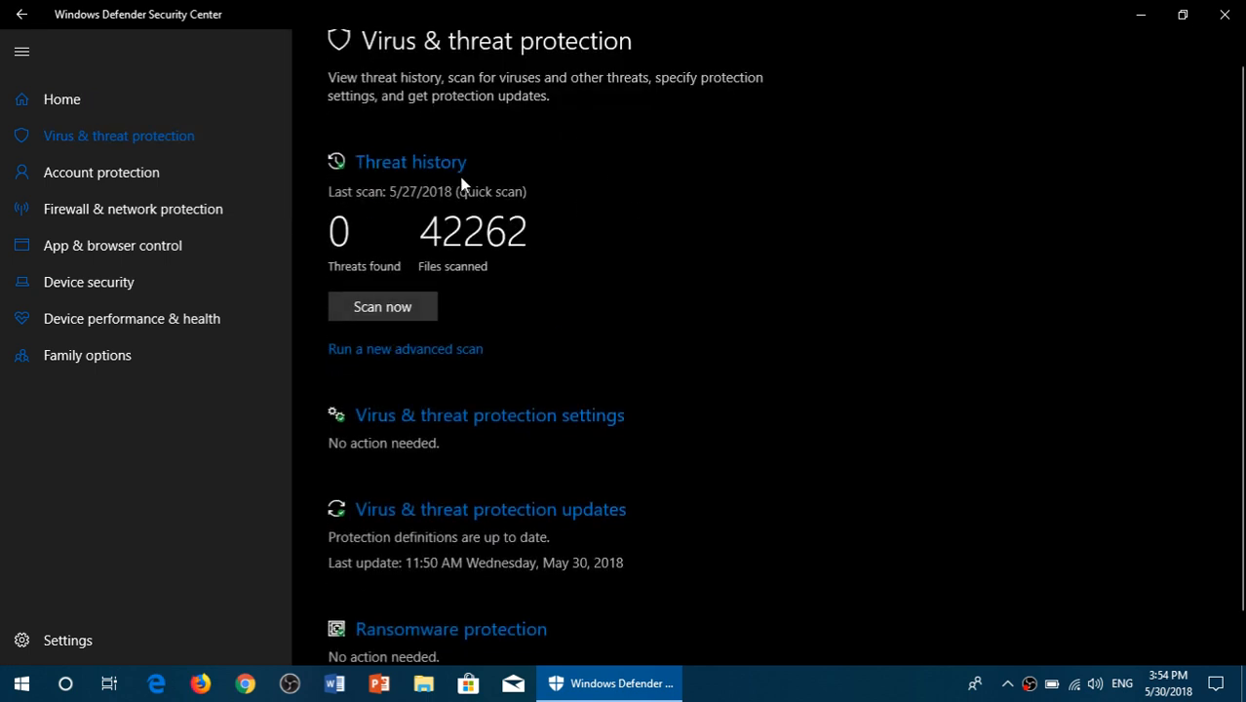
mouse_move(570, 300)
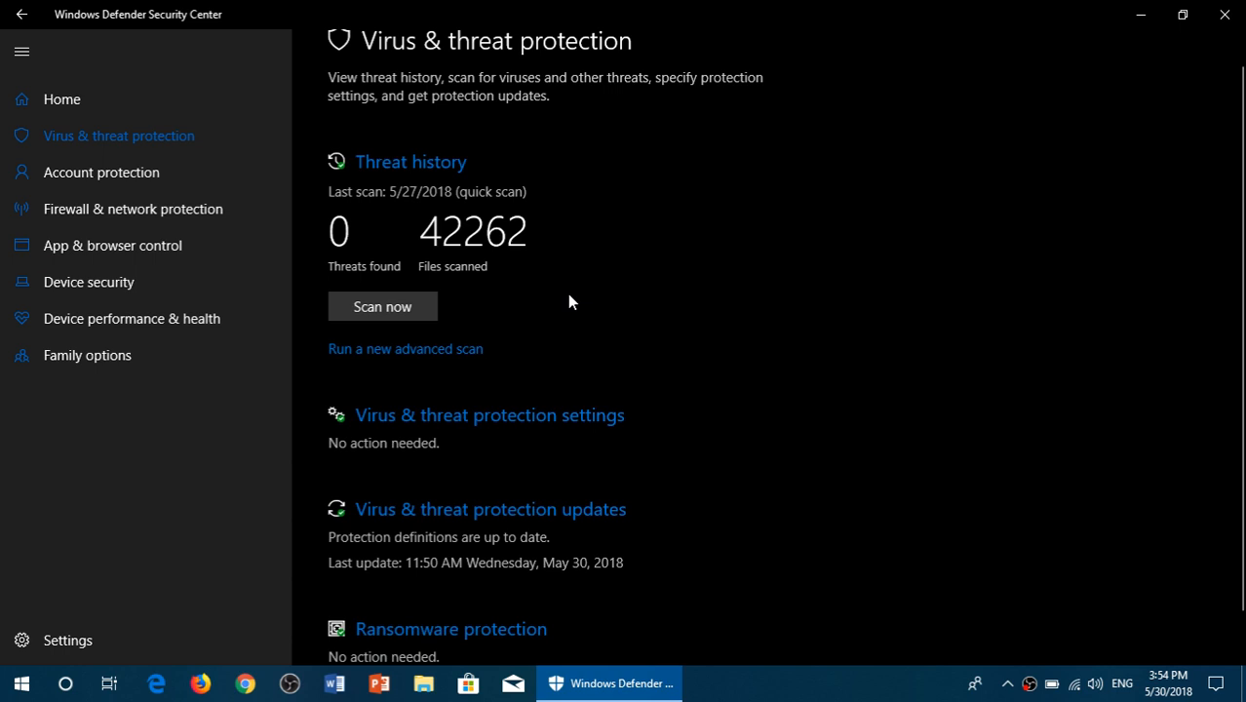
mouse_move(362, 234)
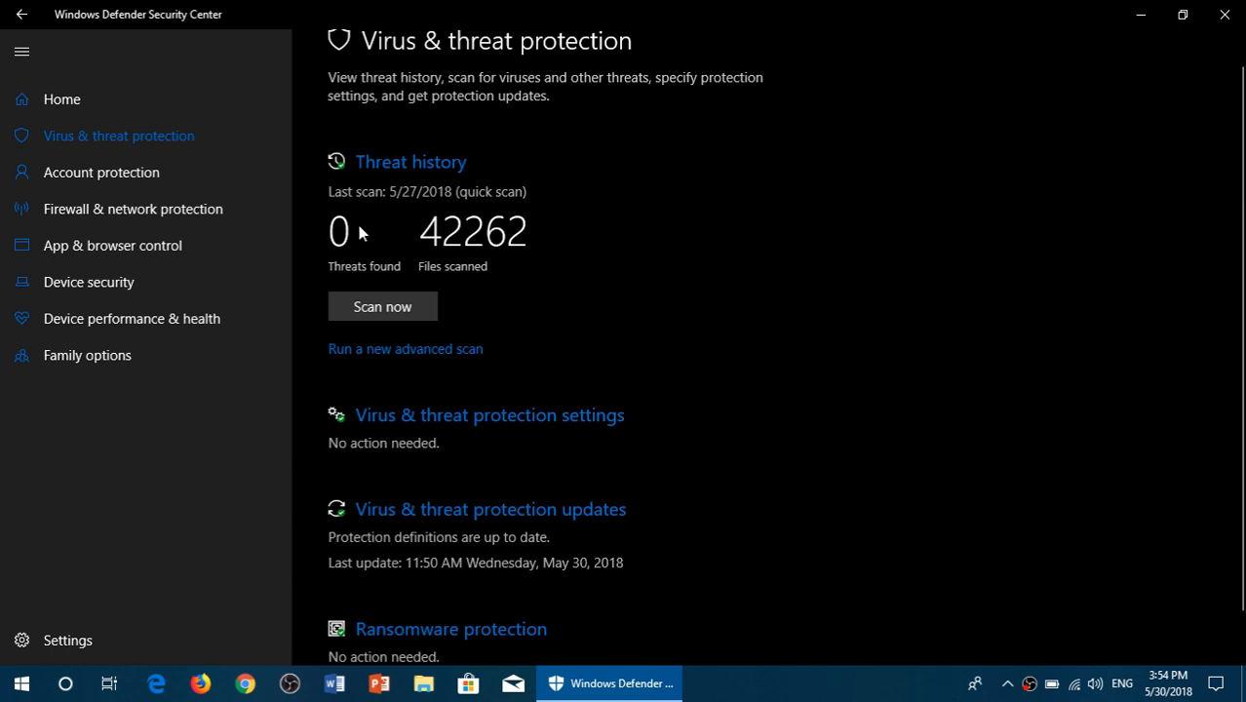
mouse_move(421, 185)
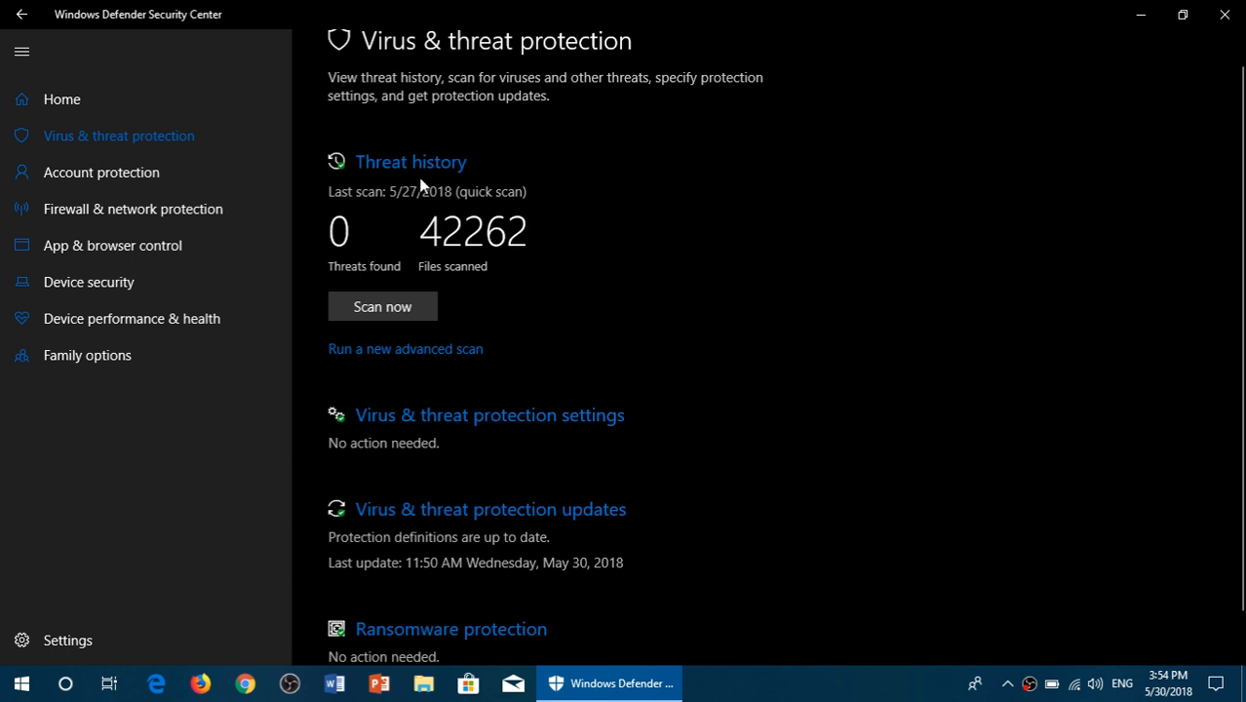
mouse_move(439, 174)
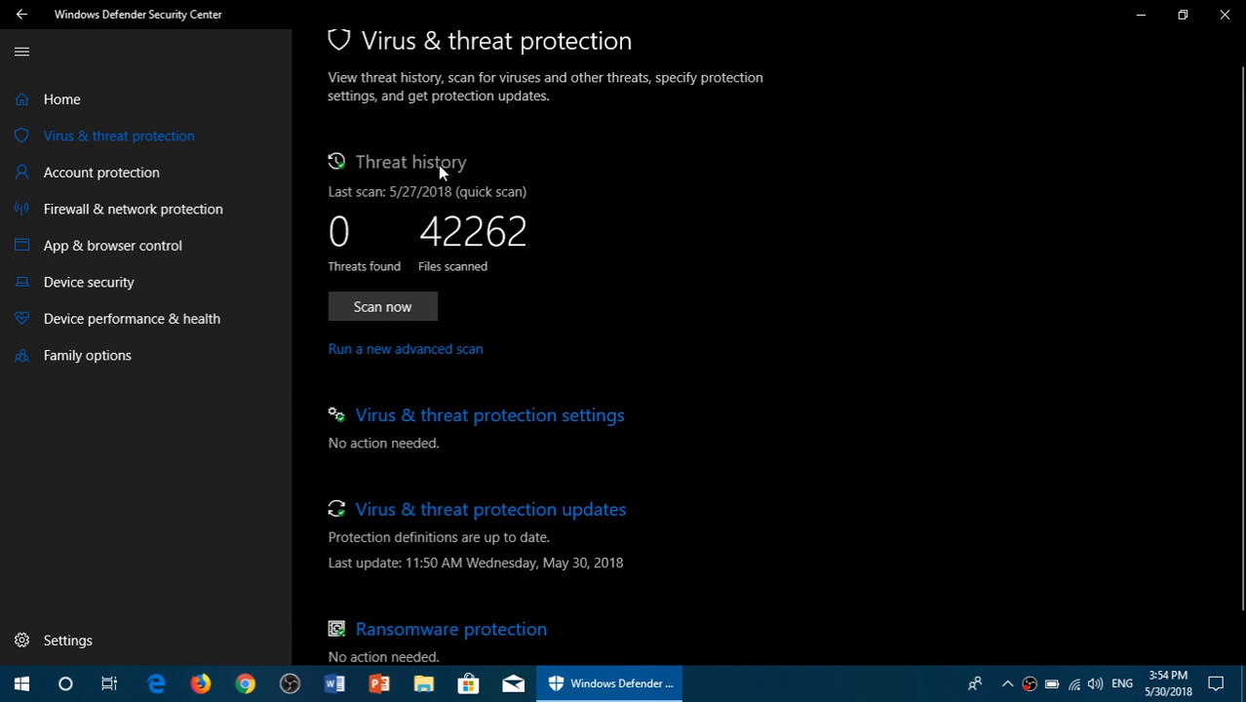
Show the Threat history page listing no current, quarantined or allowed threats
left_click(410, 160)
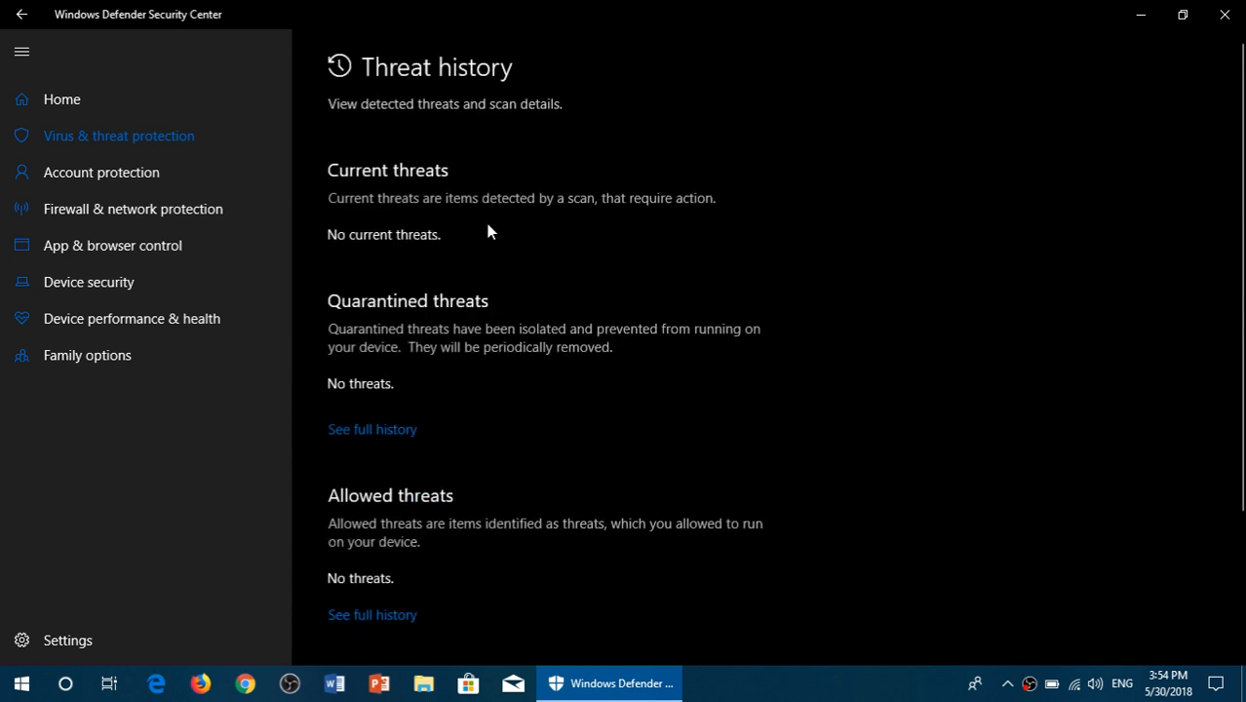
mouse_move(741, 250)
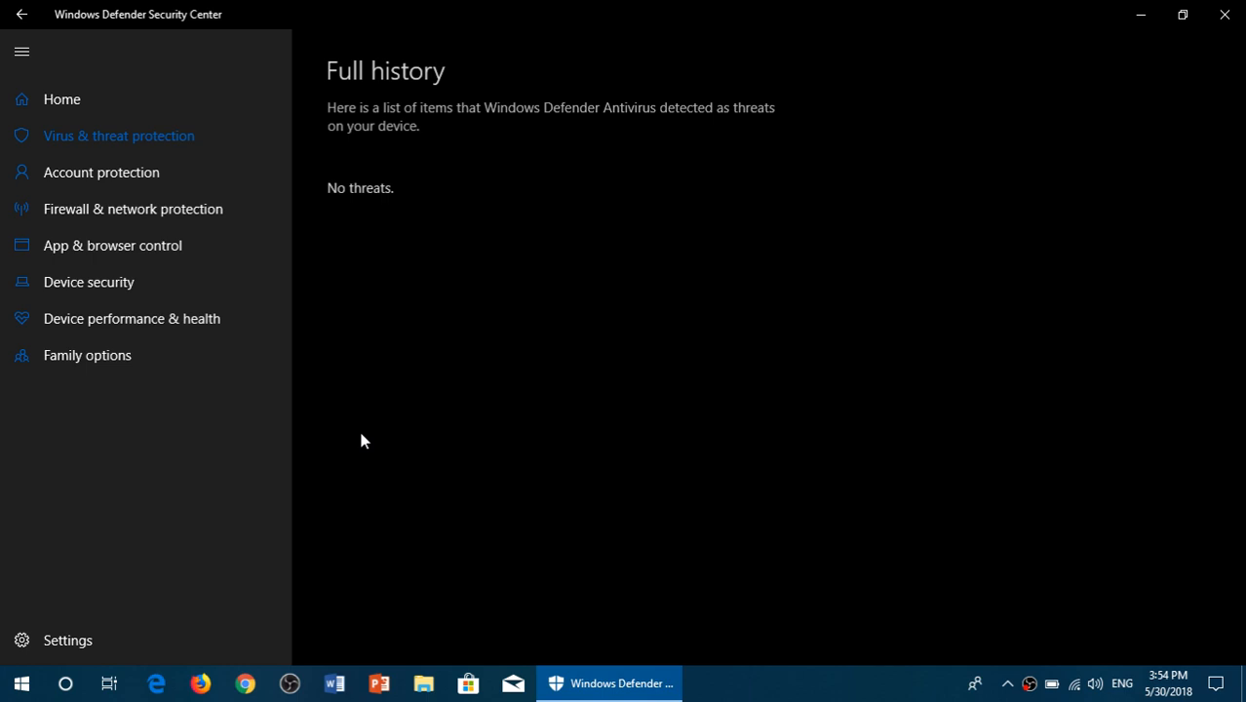
mouse_move(487, 446)
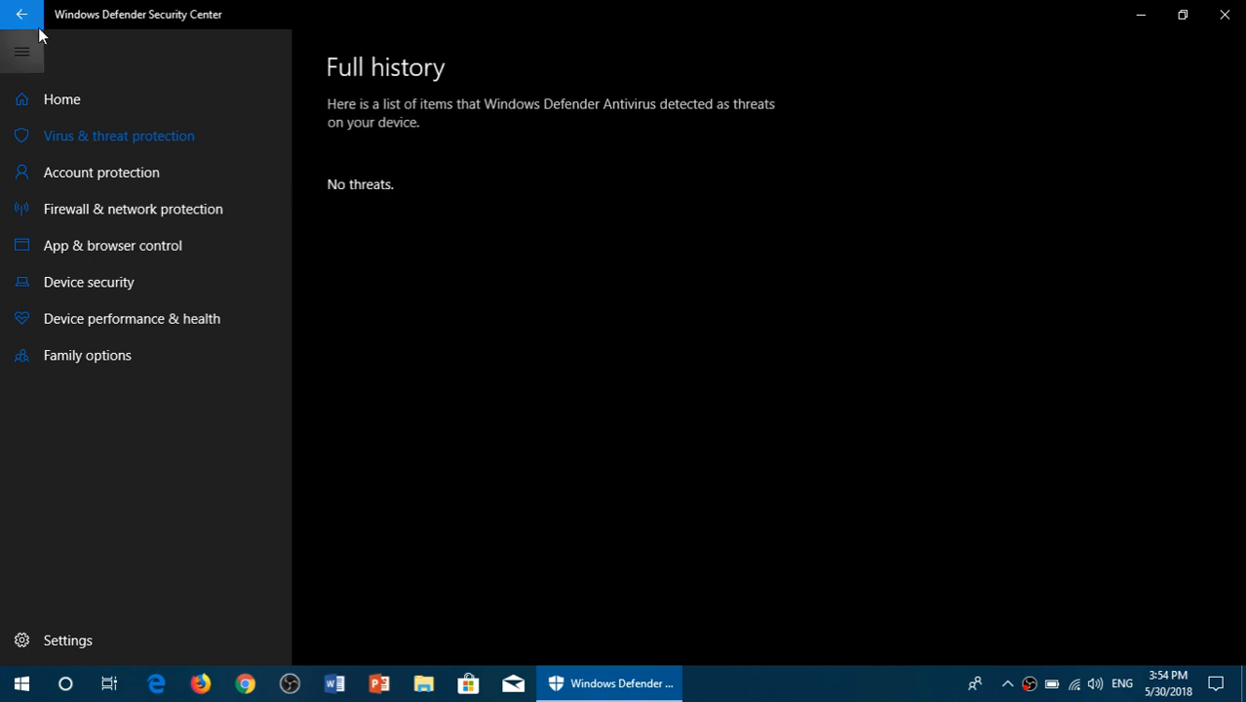
mouse_move(395, 176)
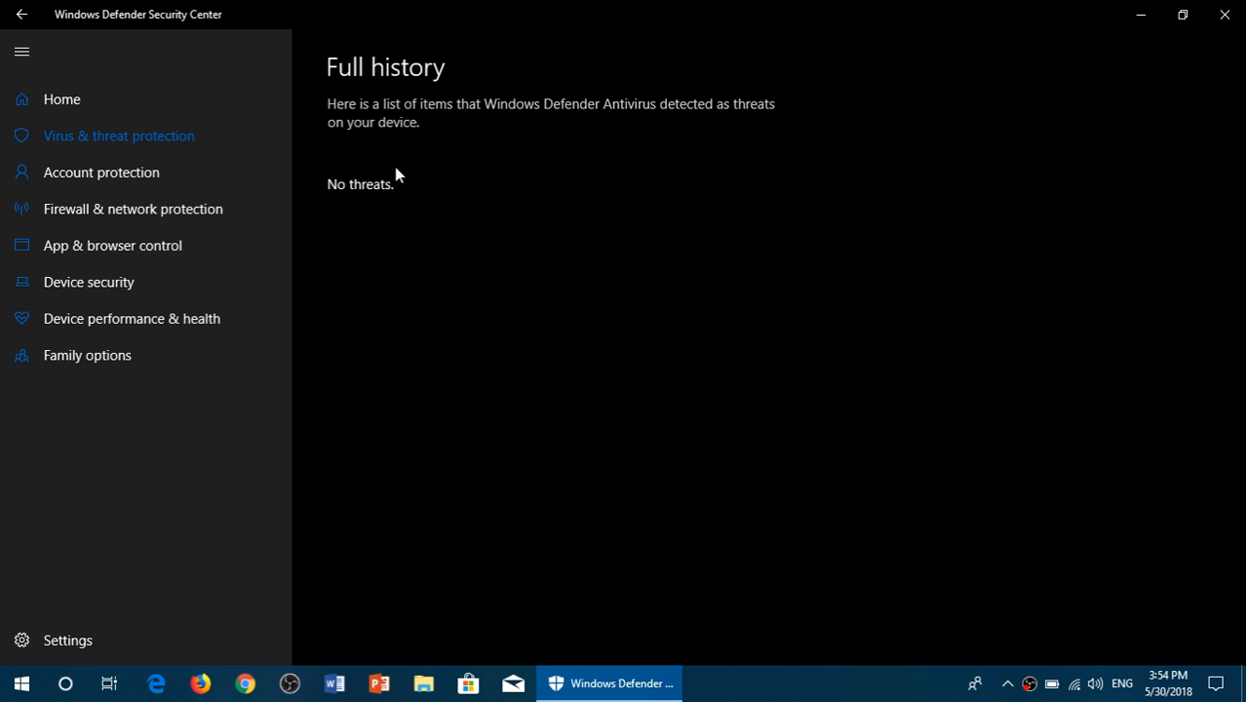
Return from the empty Full history list to the Threat history overview
left_click(22, 14)
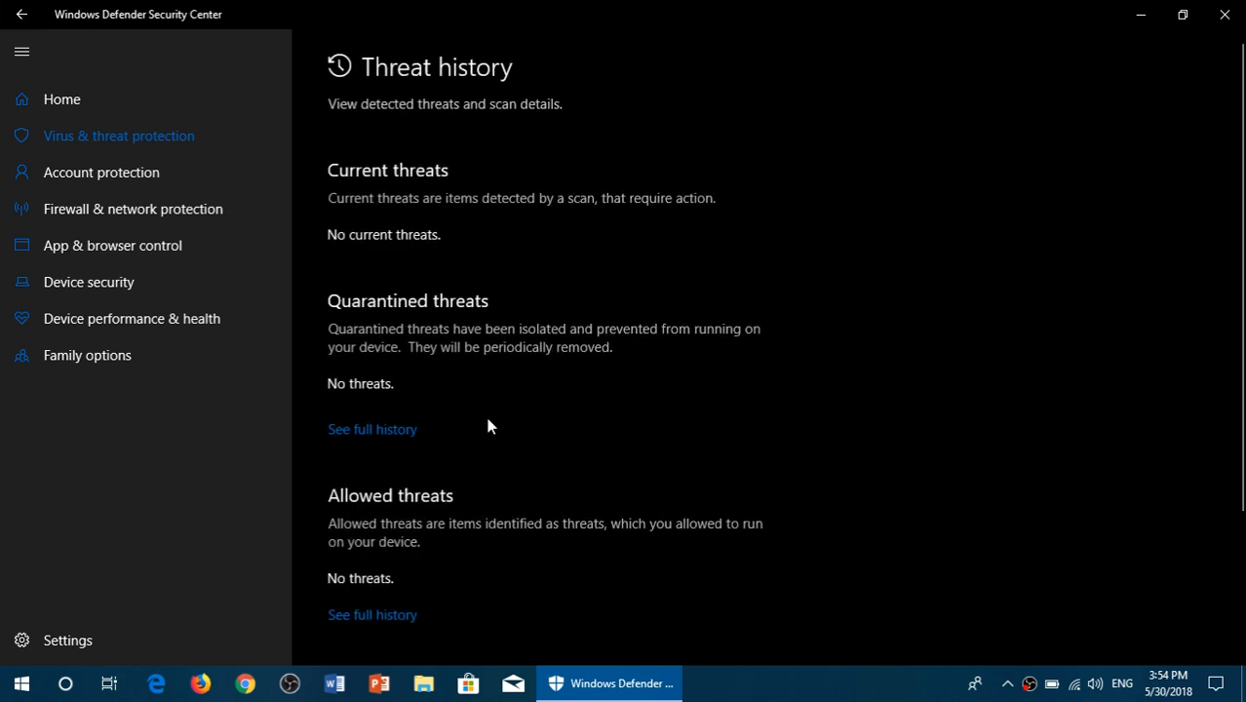
Scroll Threat history down to no allowed threats and the 5/27/2018 quick scan
scroll("down", 3)
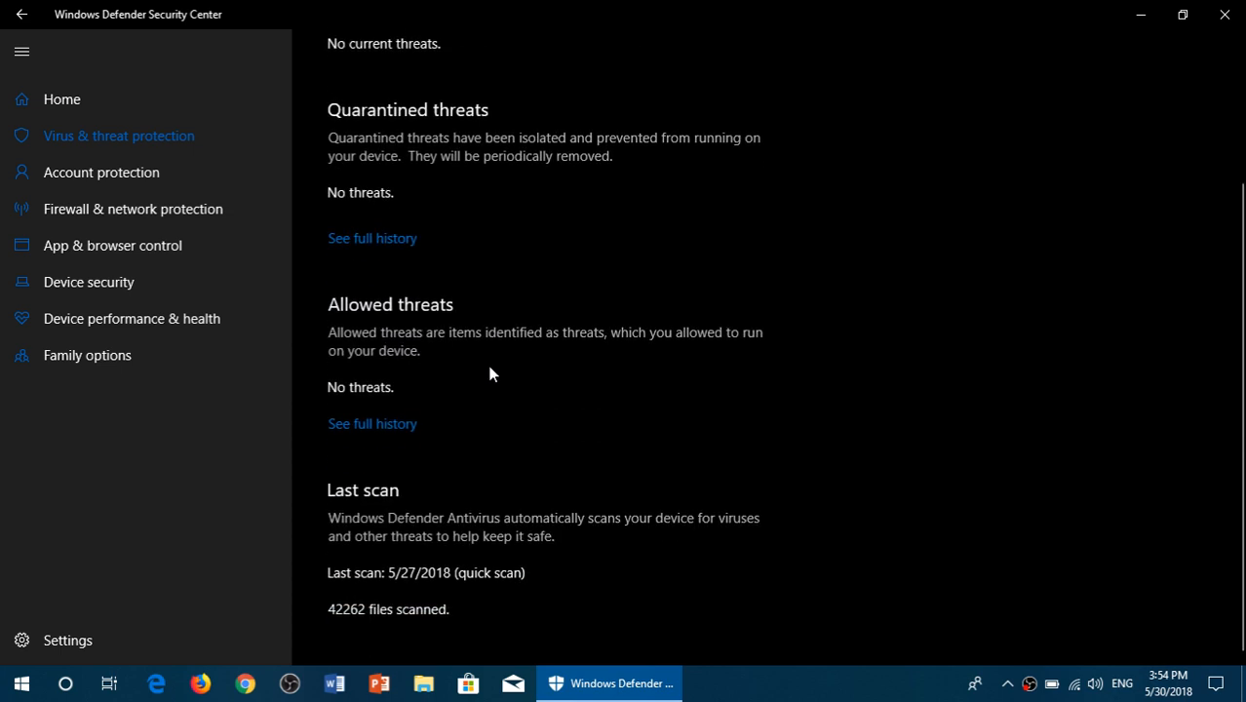
mouse_move(389, 428)
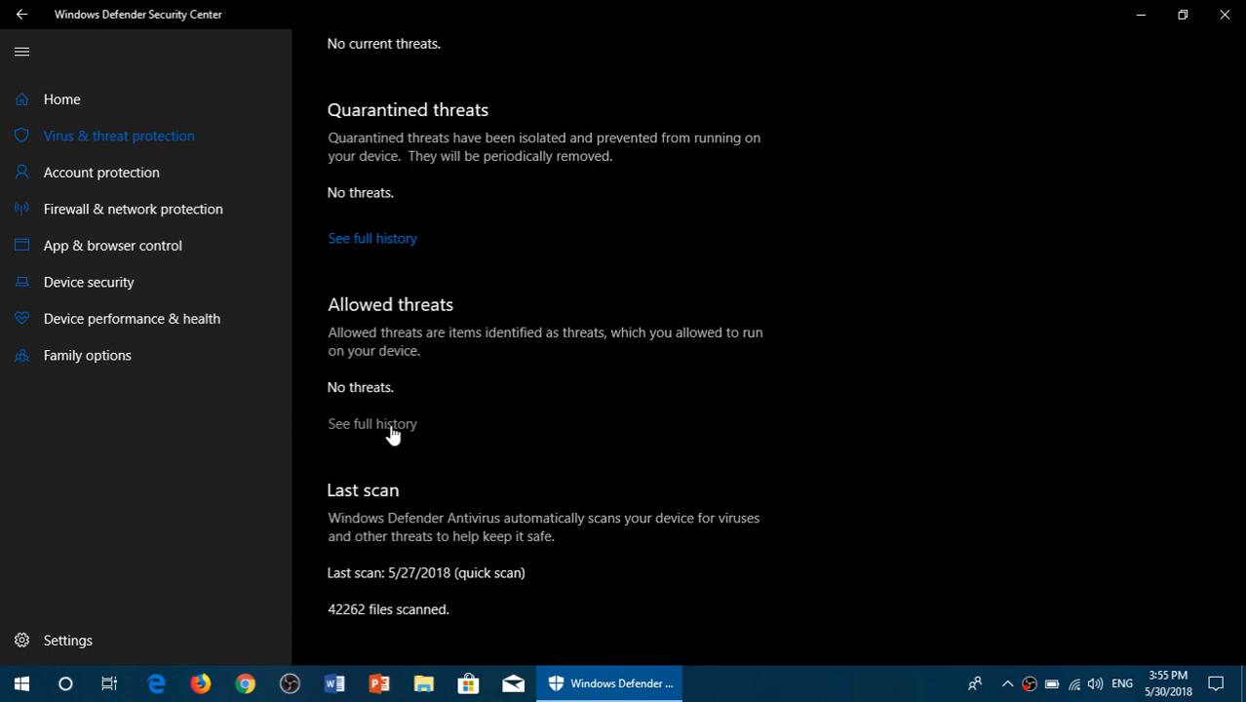
mouse_move(359, 431)
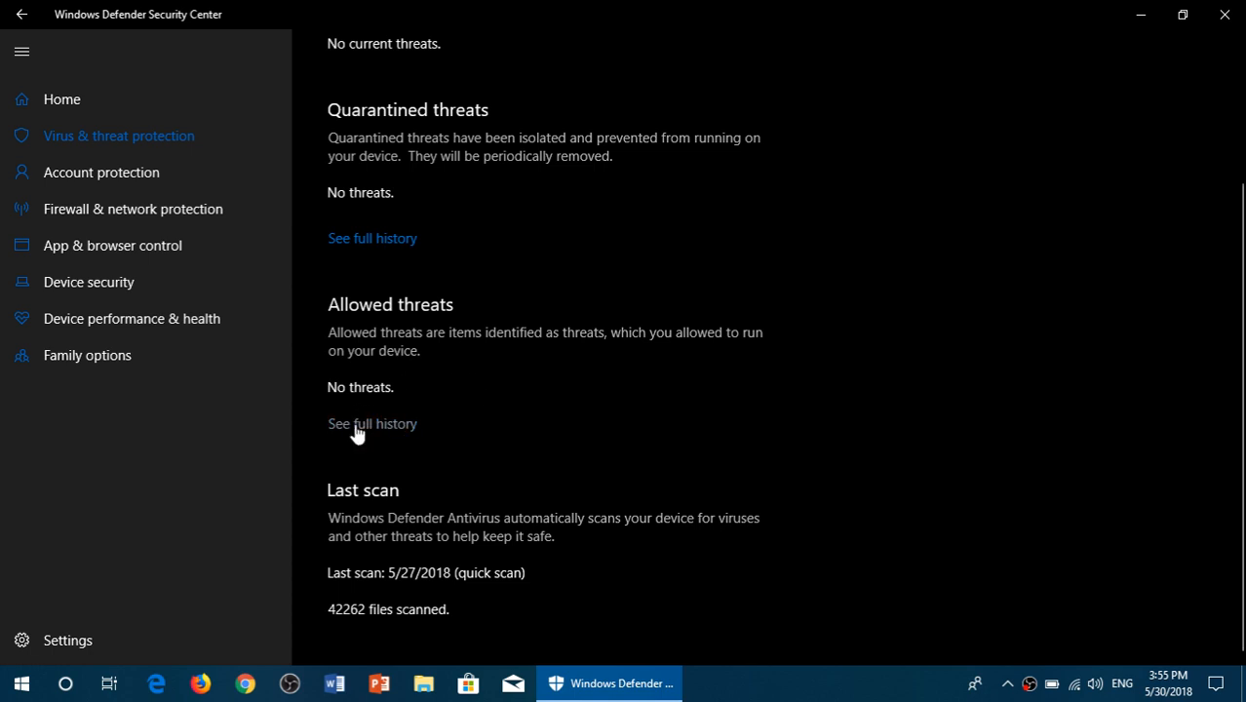
left_click(370, 423)
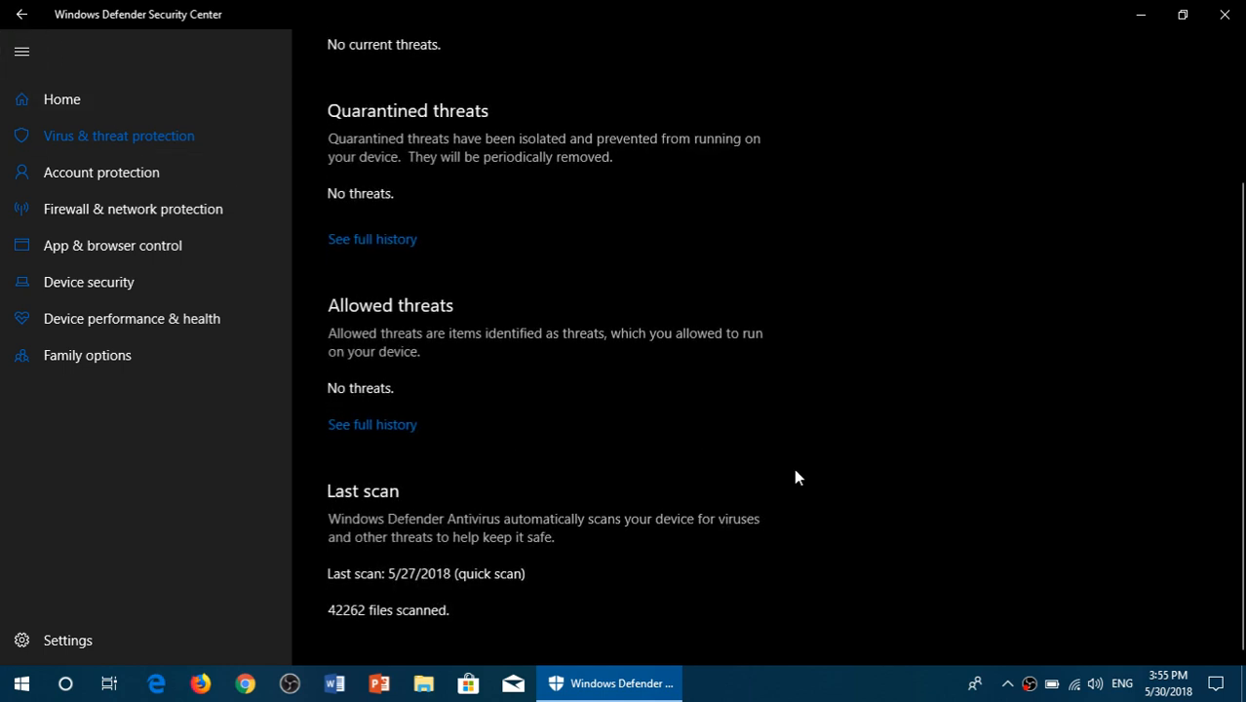
mouse_move(828, 487)
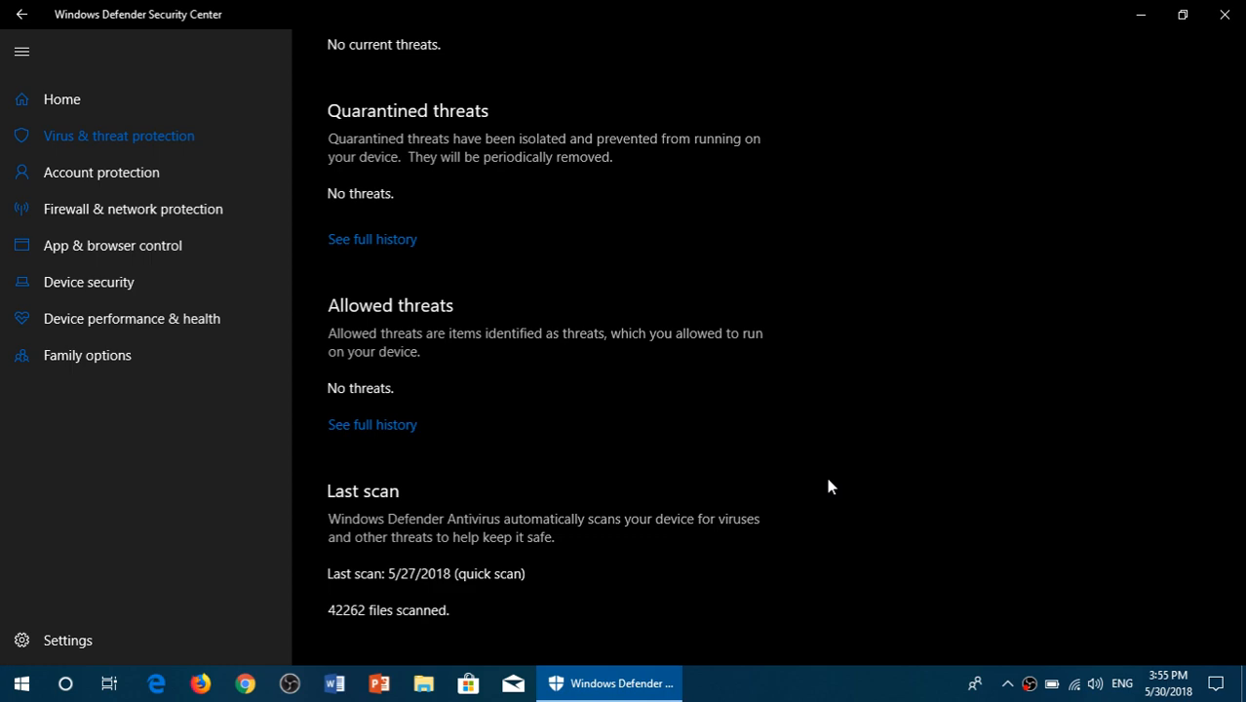
mouse_move(1107, 117)
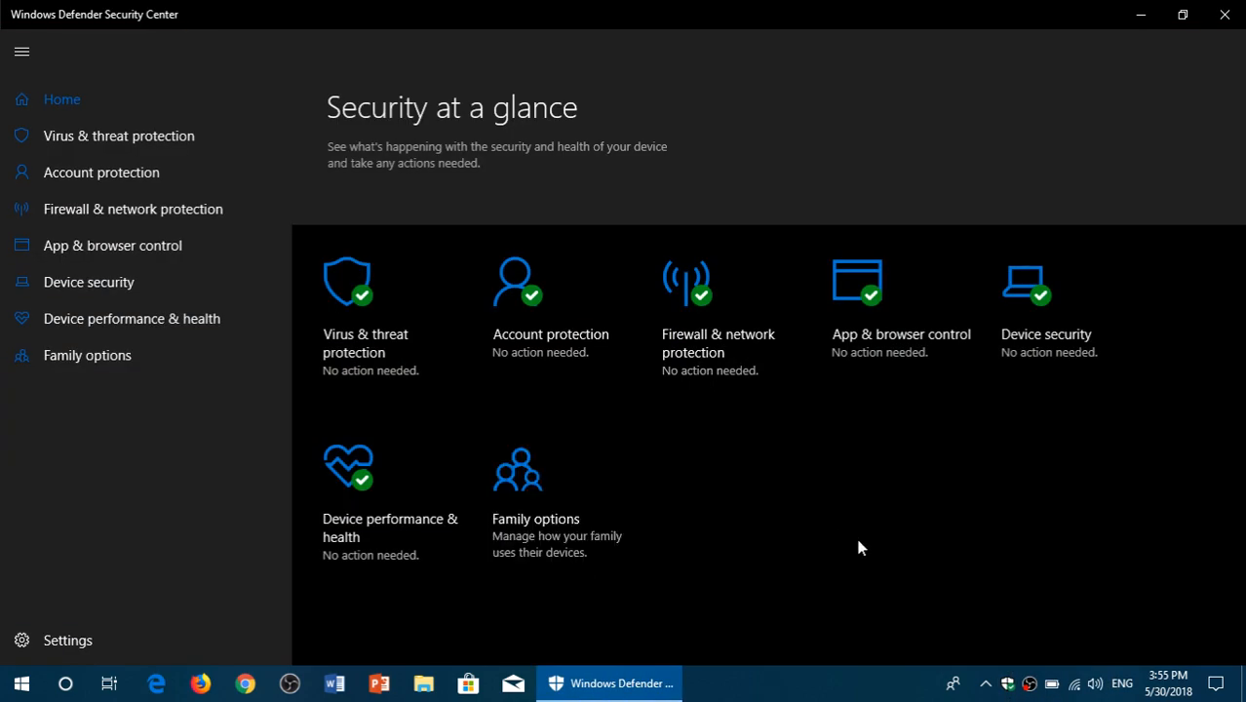
mouse_move(324, 480)
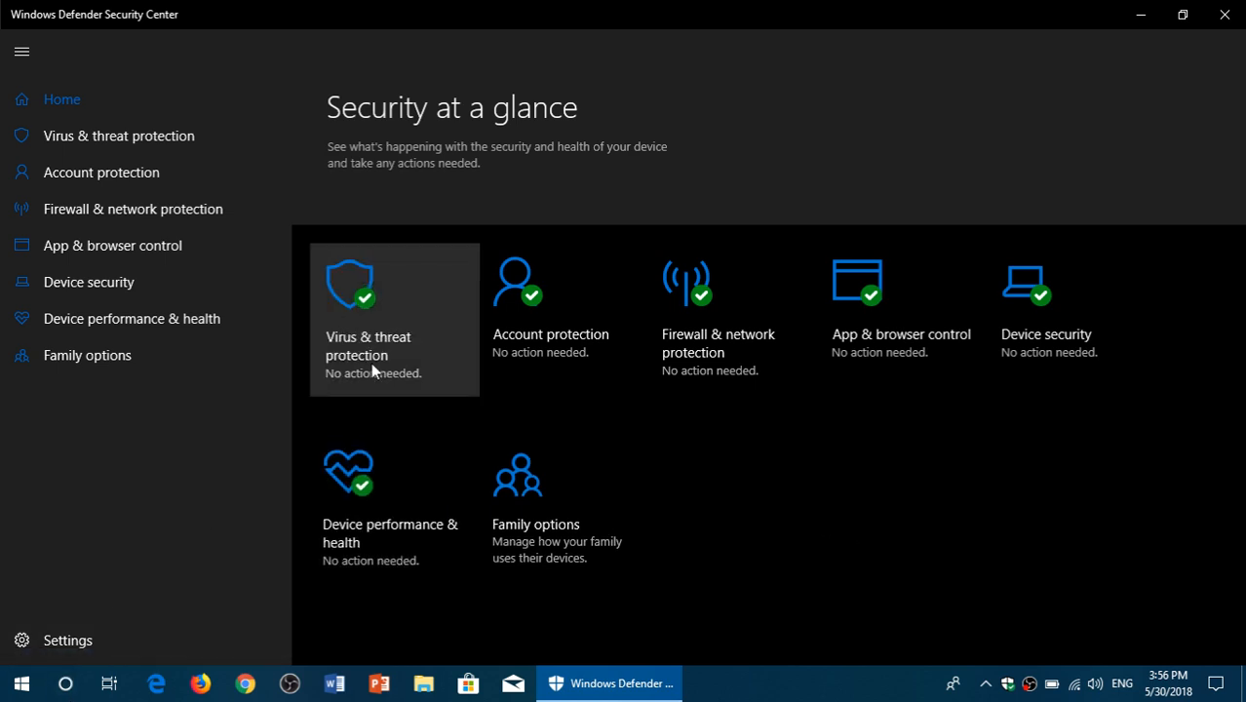
From Home reopen Virus & threat protection and Threat history, scrolled to the 5/27/2018 last scan
left_click(393, 319)
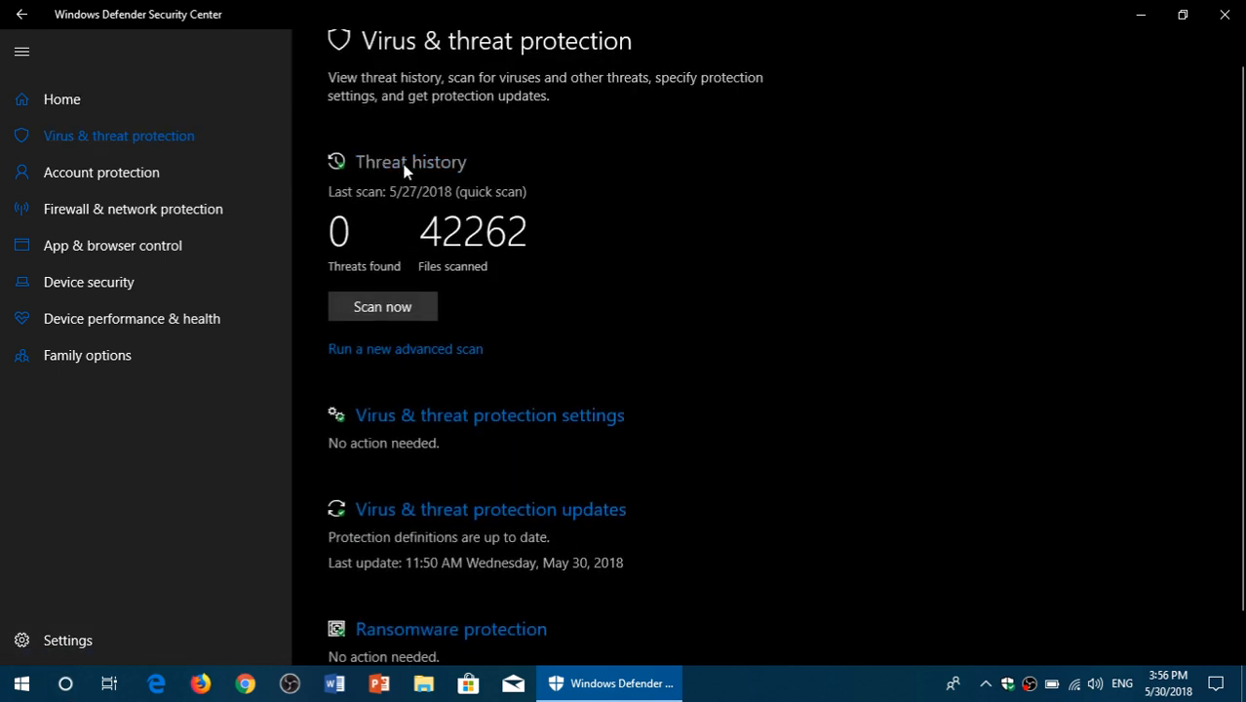
scroll("down", 3)
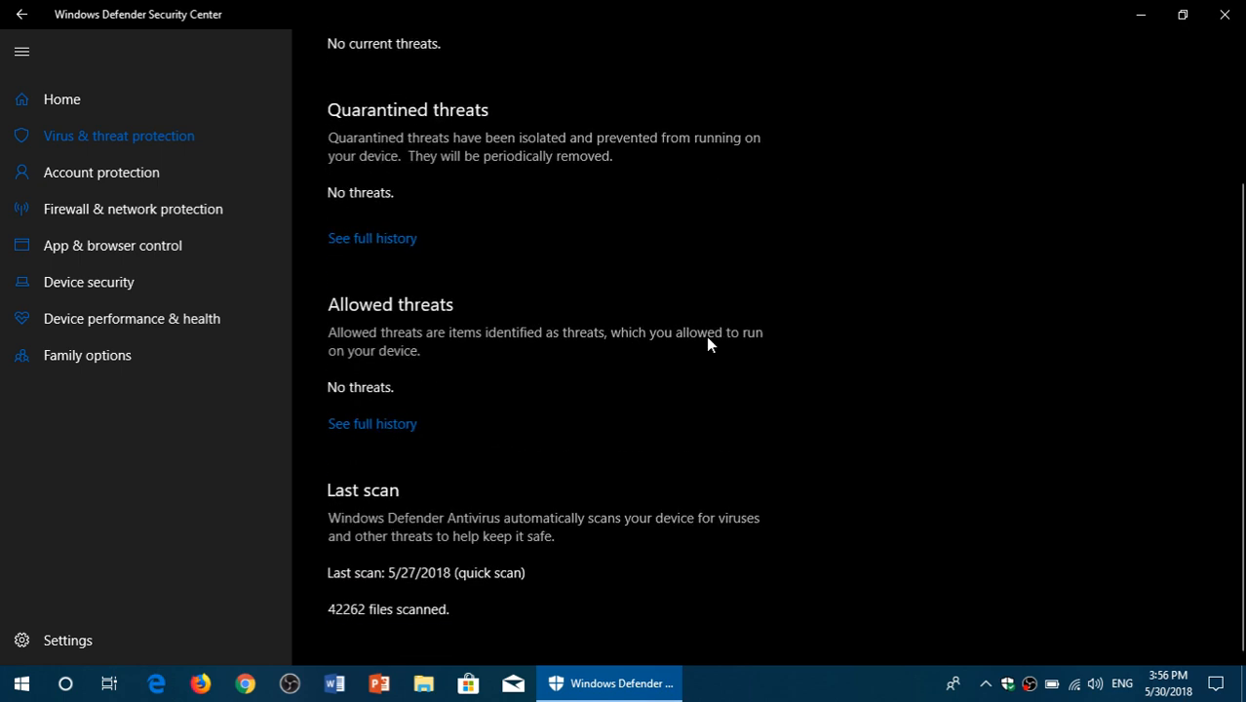
scroll("up", 3)
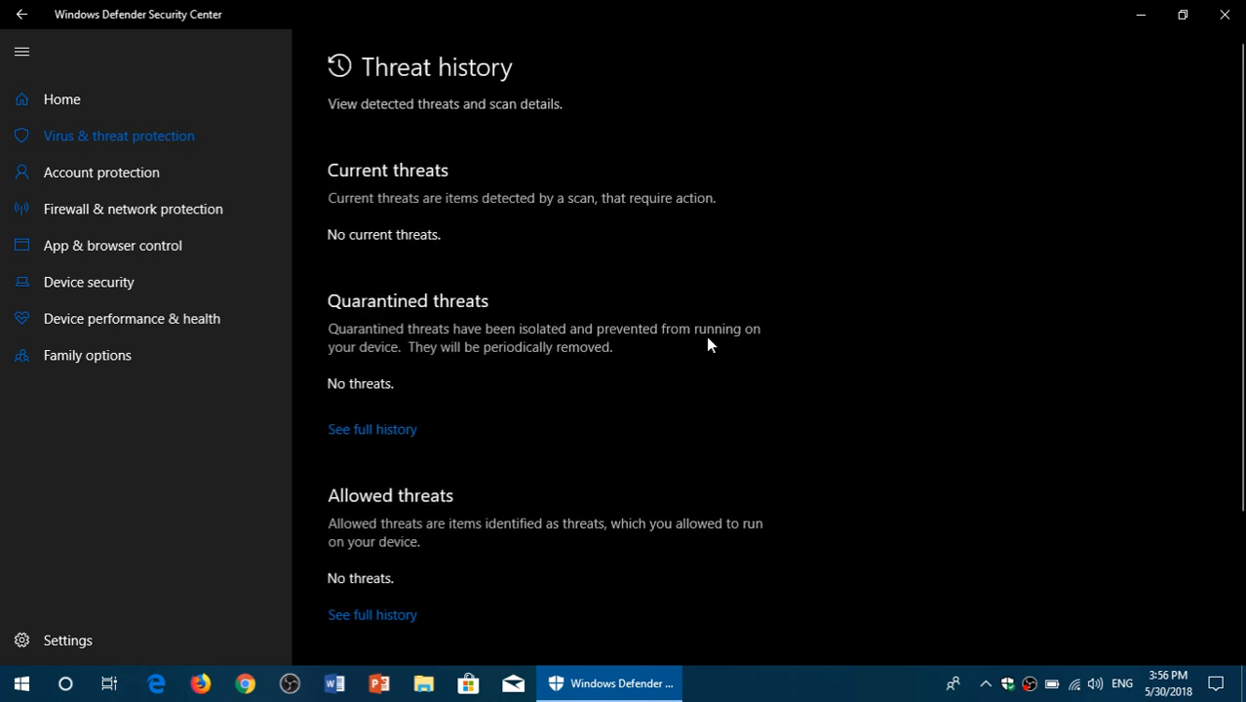
mouse_move(797, 447)
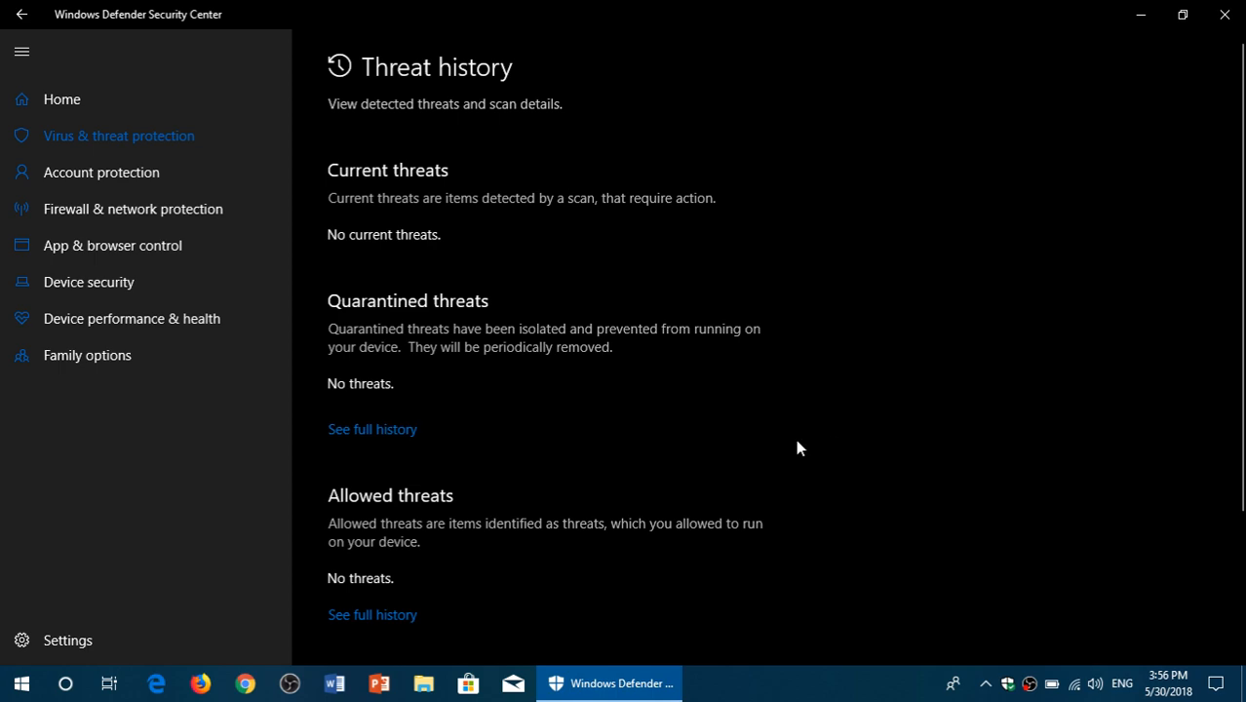
scroll("down", 3)
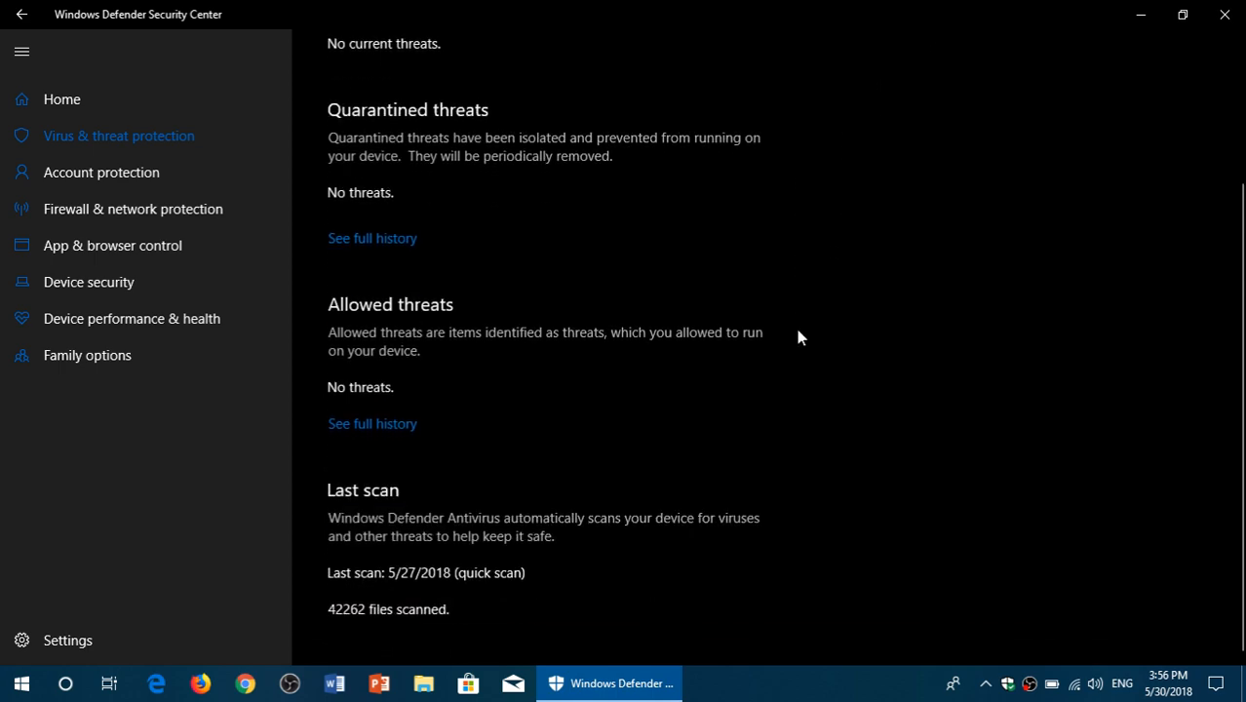